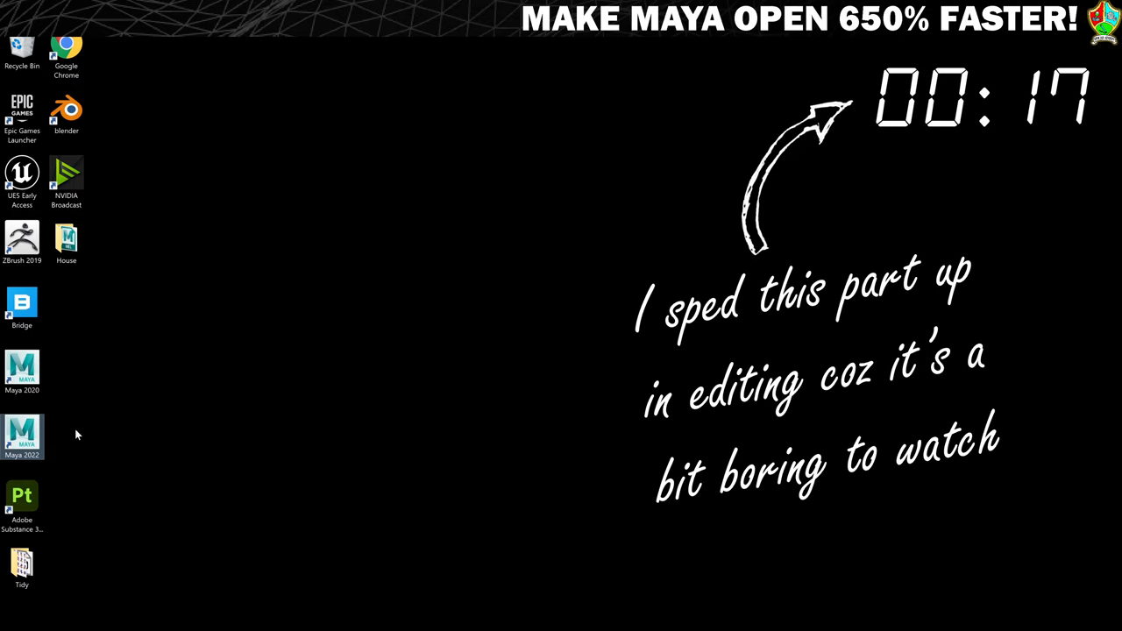
Launch Maya 2022 from its desktop shortcut and wait for the empty scene
double_click(21, 434)
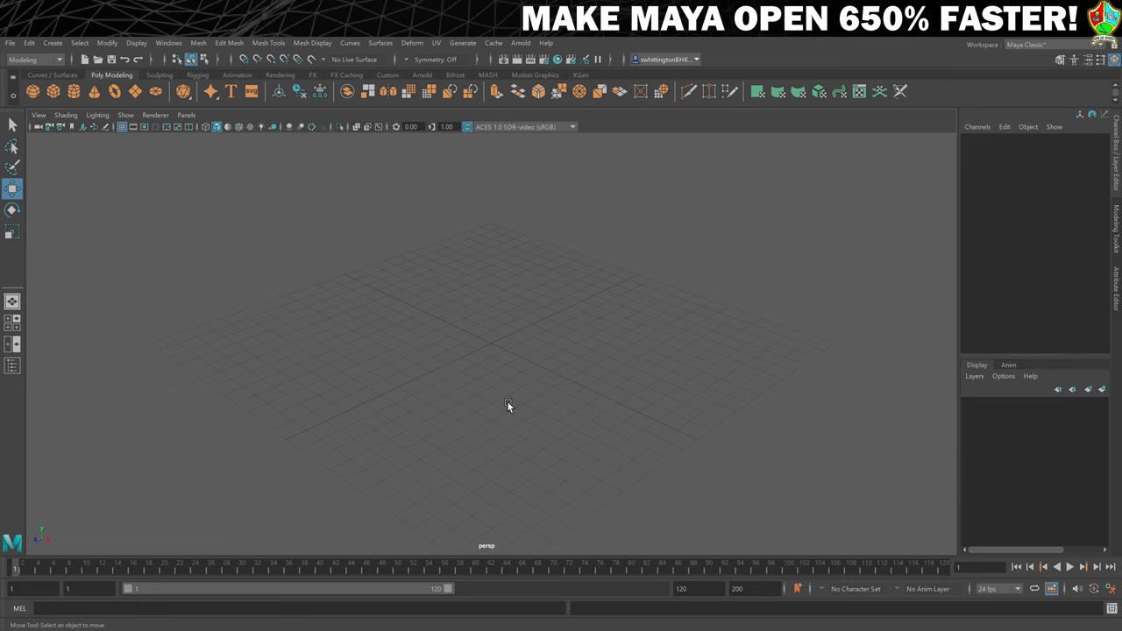
mouse_move(507, 408)
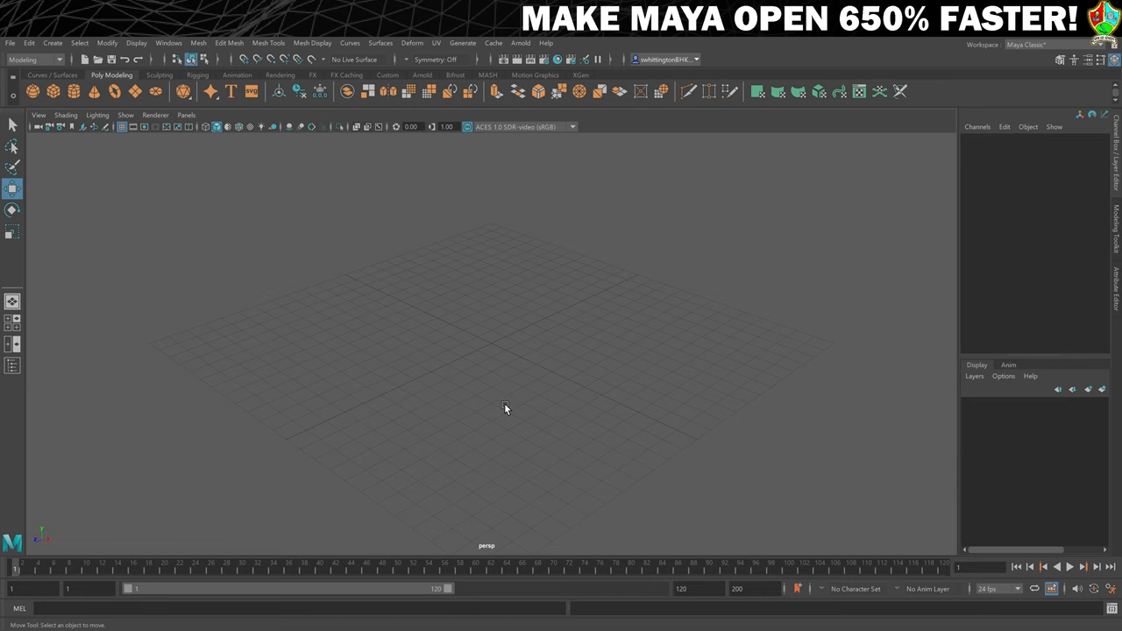
mouse_move(504, 404)
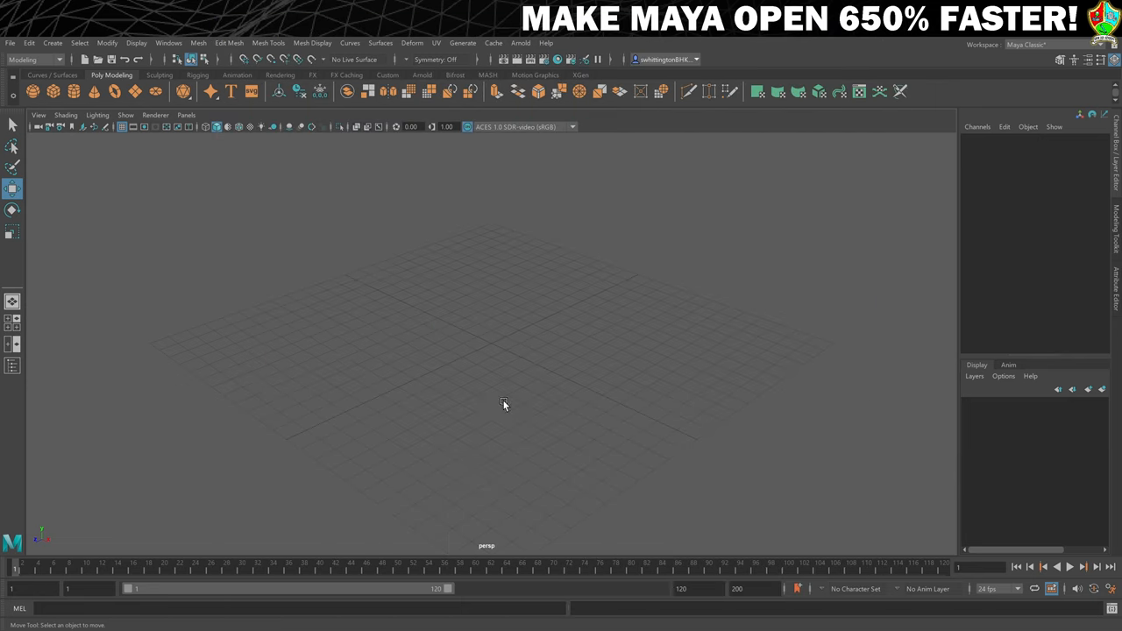
Open the Plug-in Manager from the Windows > Settings/Preferences menu
click(168, 42)
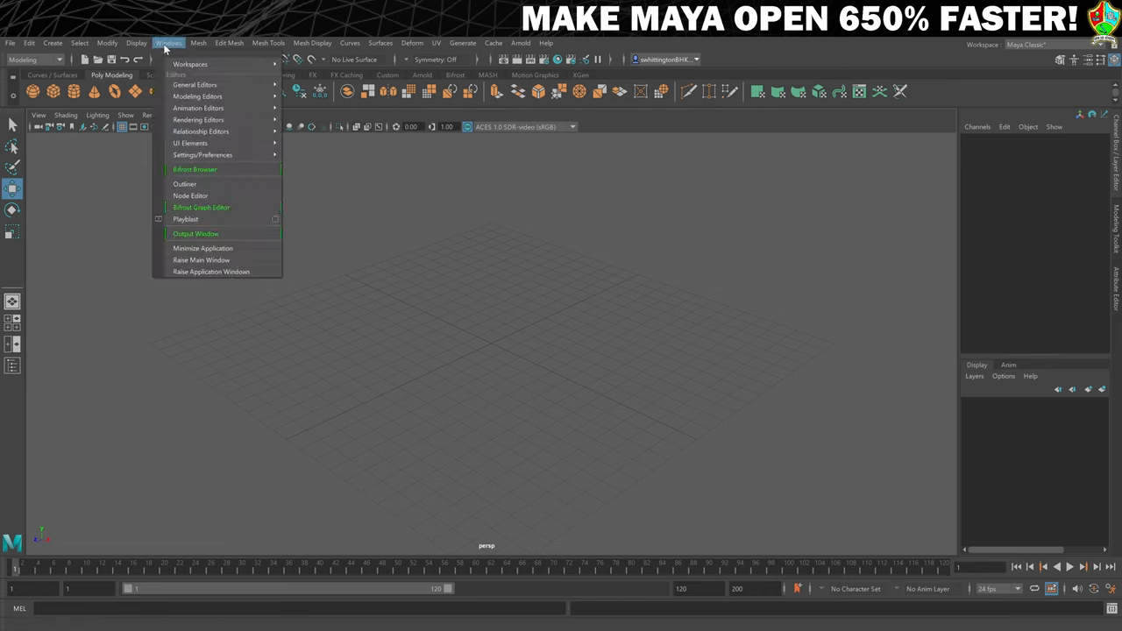
mouse_move(203, 154)
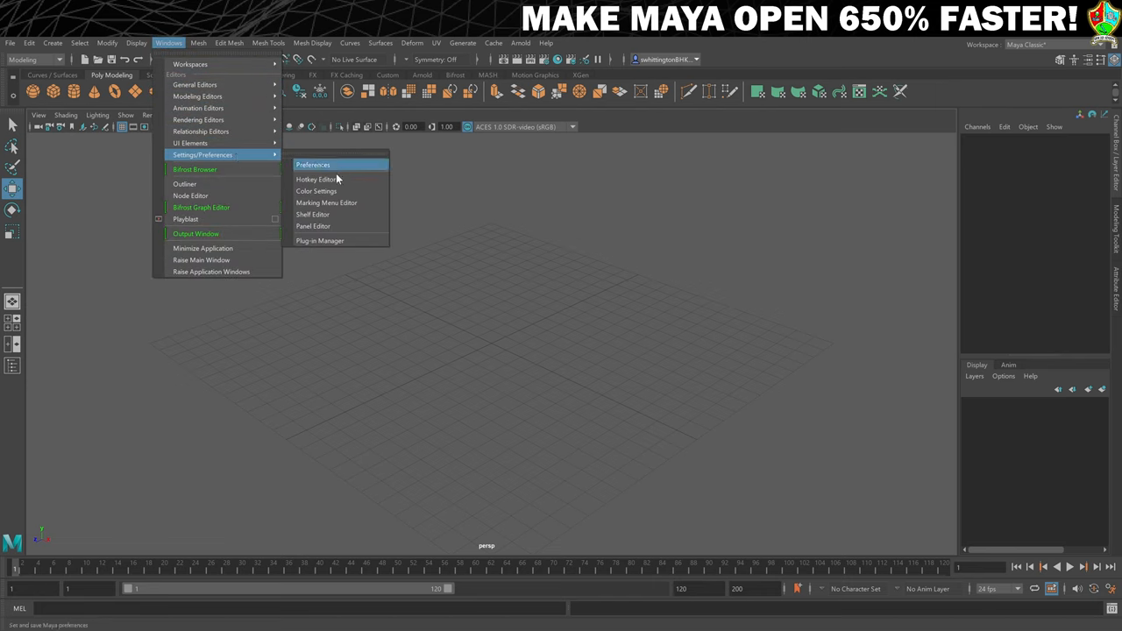
click(314, 240)
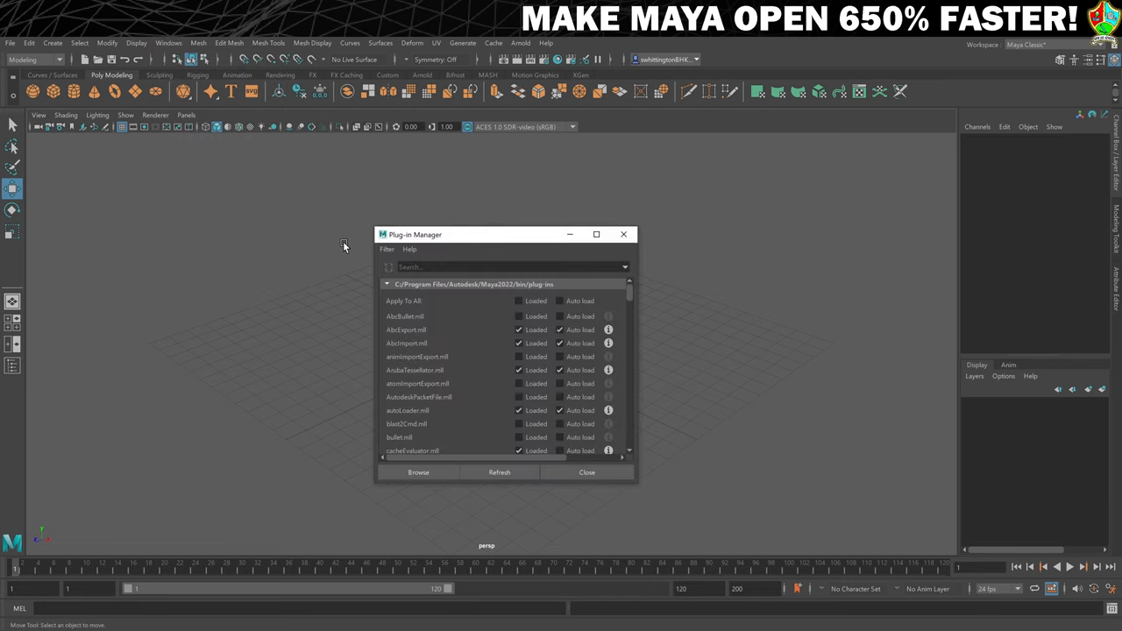
mouse_move(350, 252)
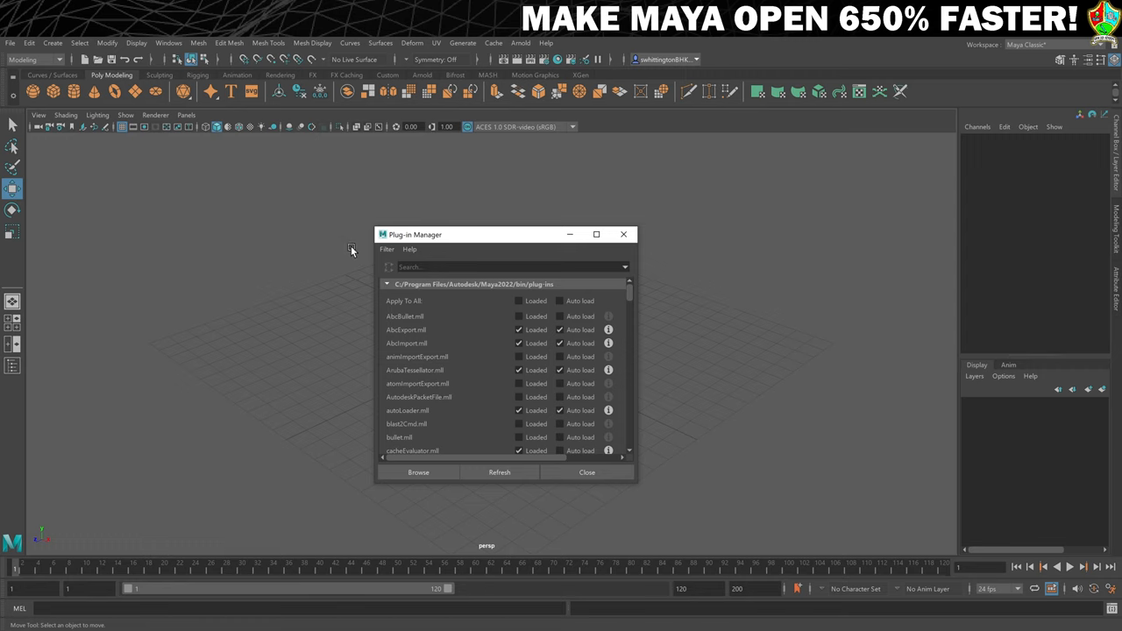
mouse_move(495, 340)
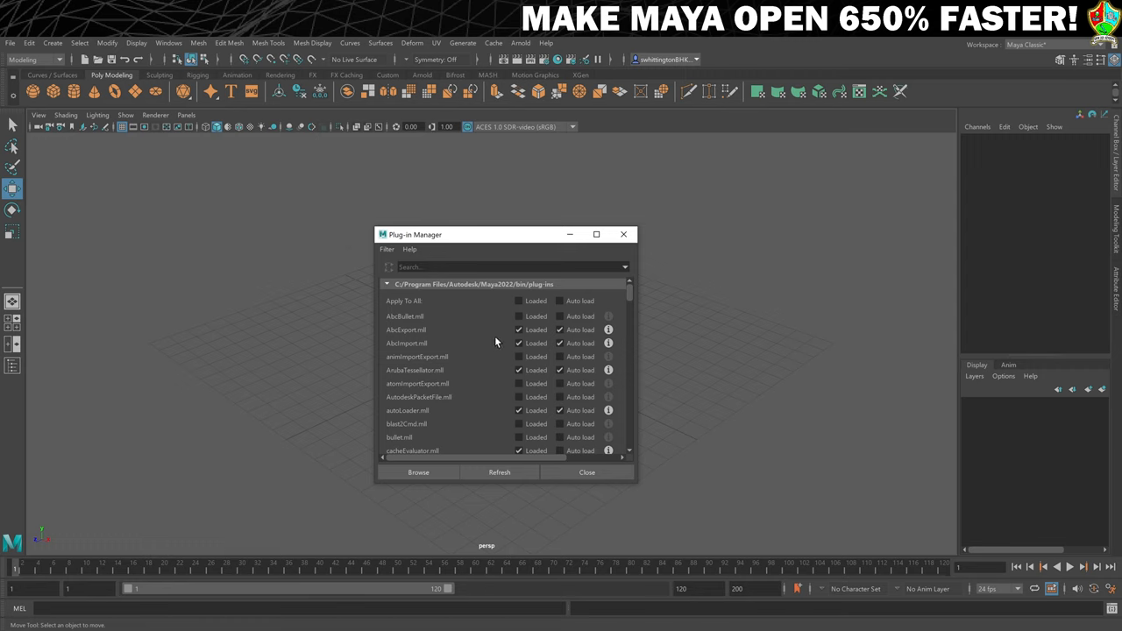
Turn off Auto load for AbcExport.mll and scroll through the remaining plug-ins
click(560, 342)
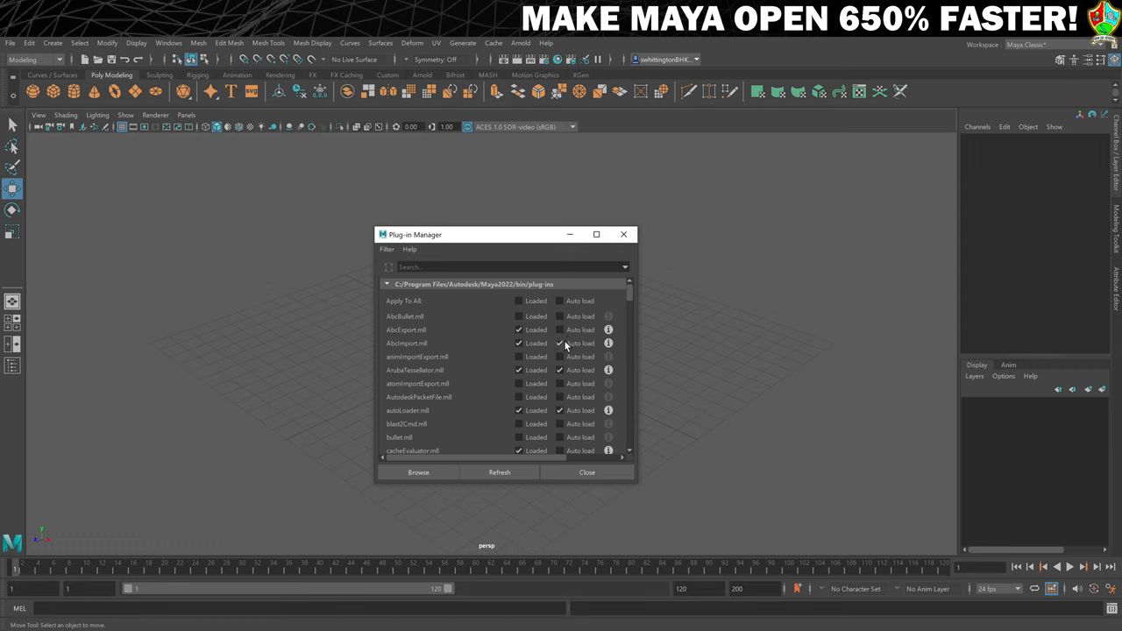
scroll(down, 3)
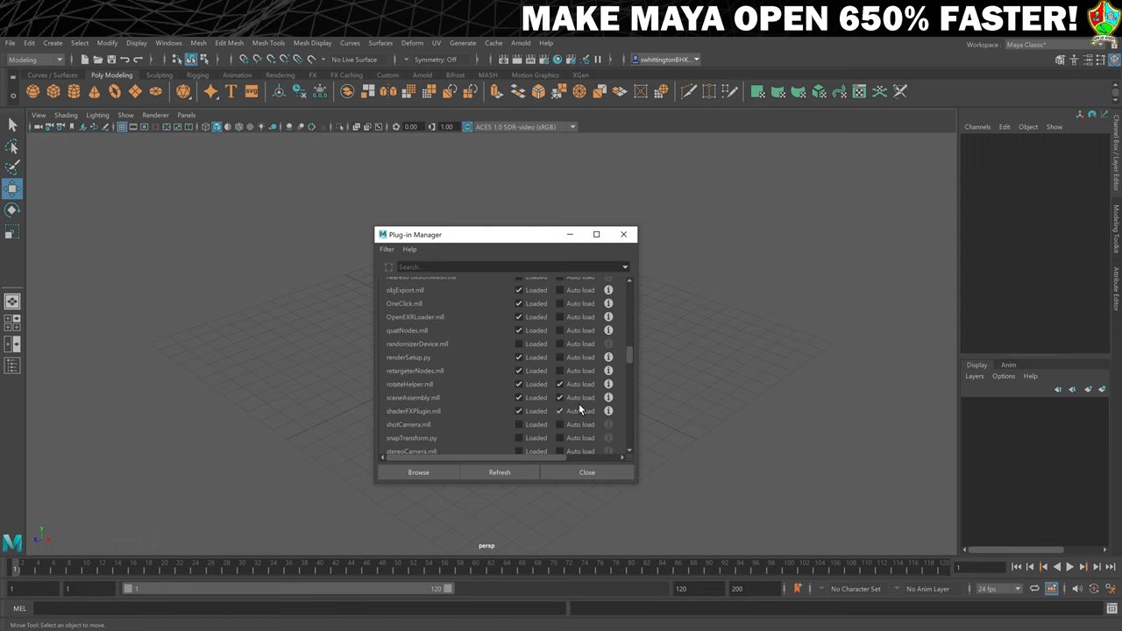
scroll(down, 3)
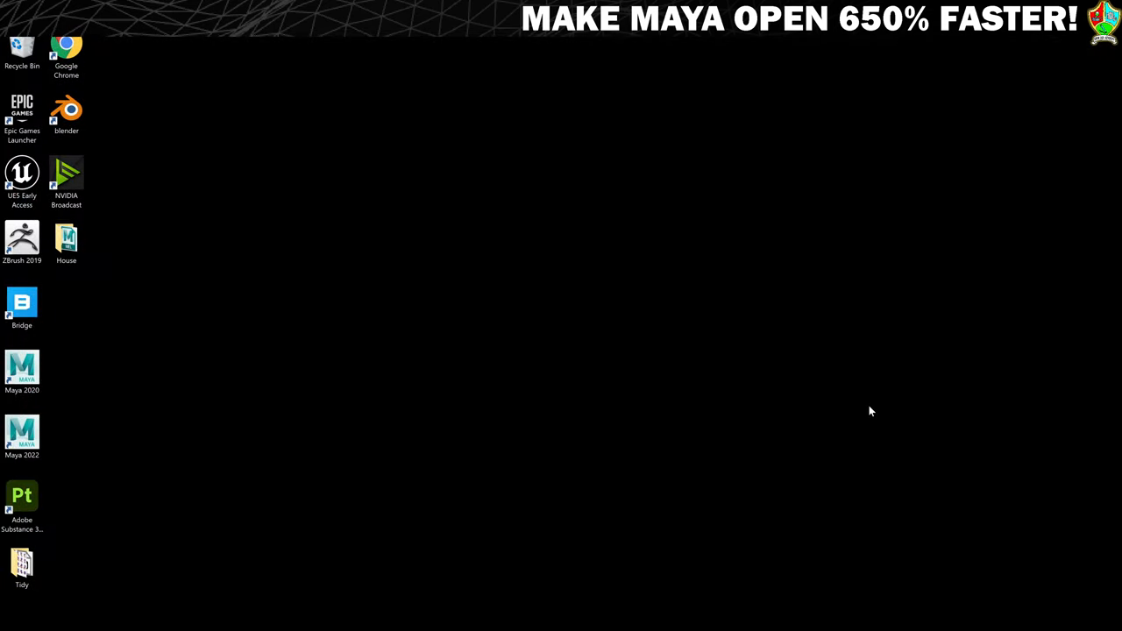
Relaunch Maya 2022 from the desktop shortcut to time the faster startup
click(23, 434)
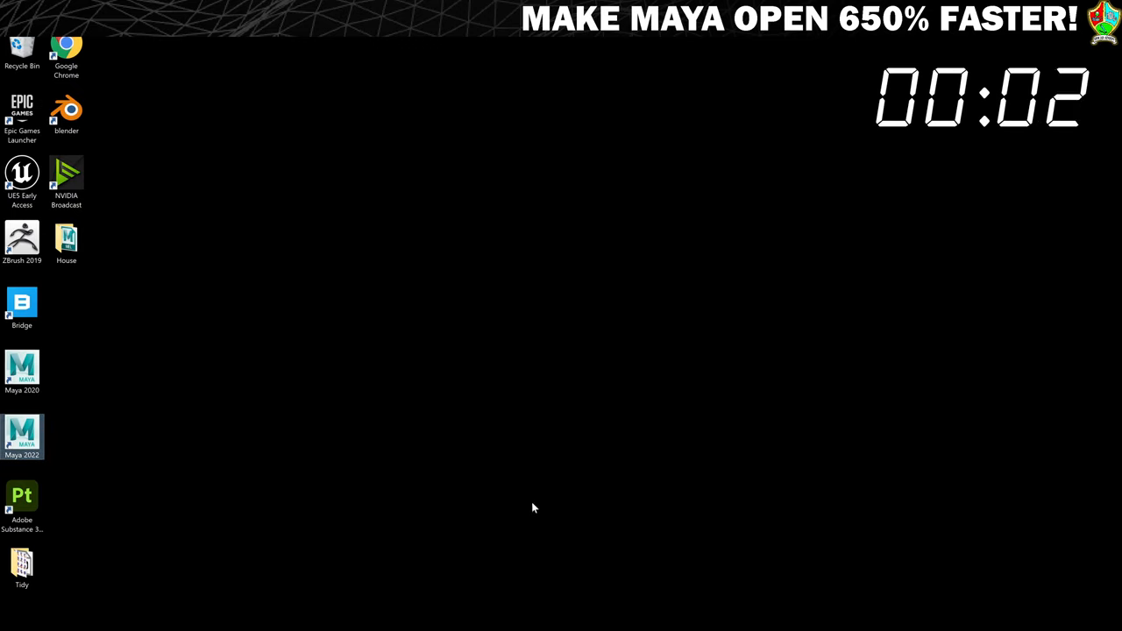
double_click(21, 429)
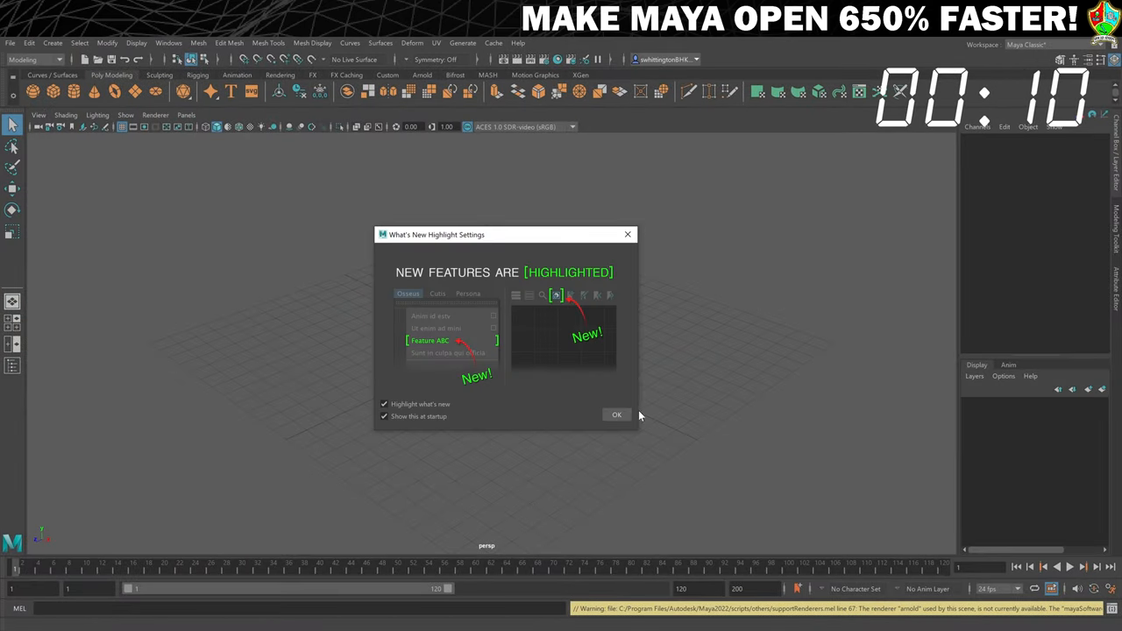
Dismiss the What's New Highlight Settings dialog with OK
click(616, 414)
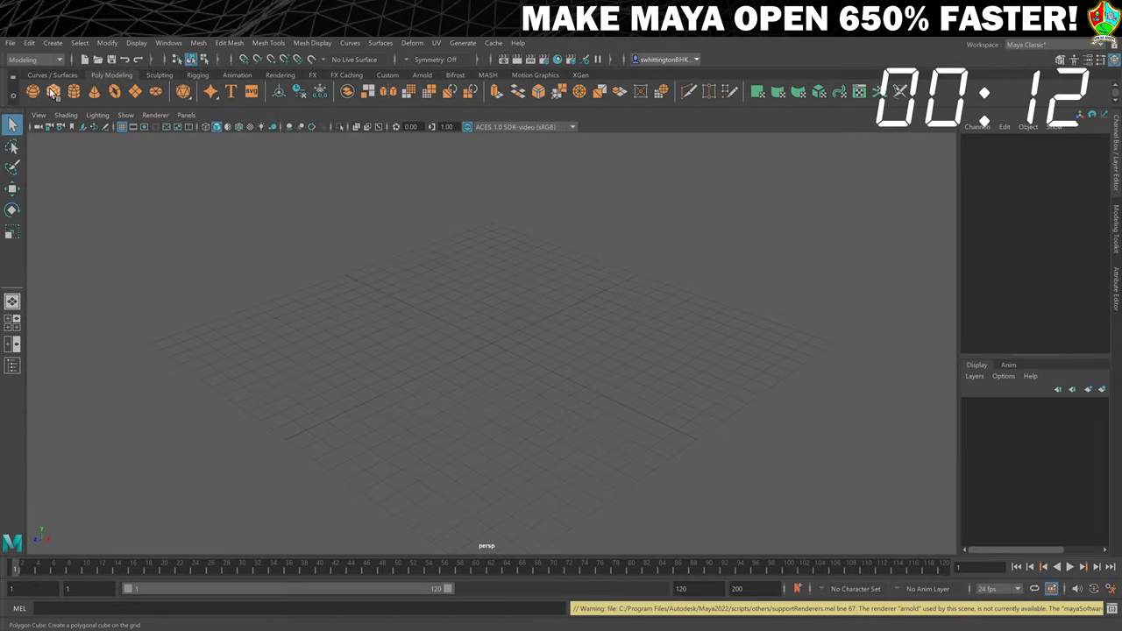
click(51, 94)
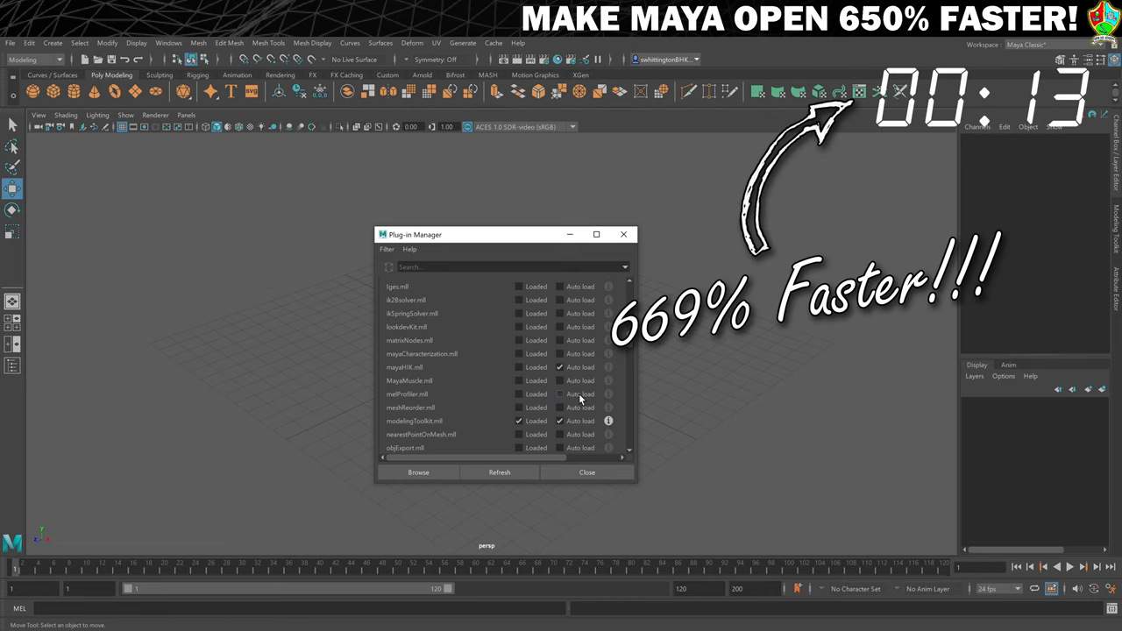
Scroll the Plug-in Manager list to reach mayaHIK, modelingToolkit and objExport
scroll(down, 3)
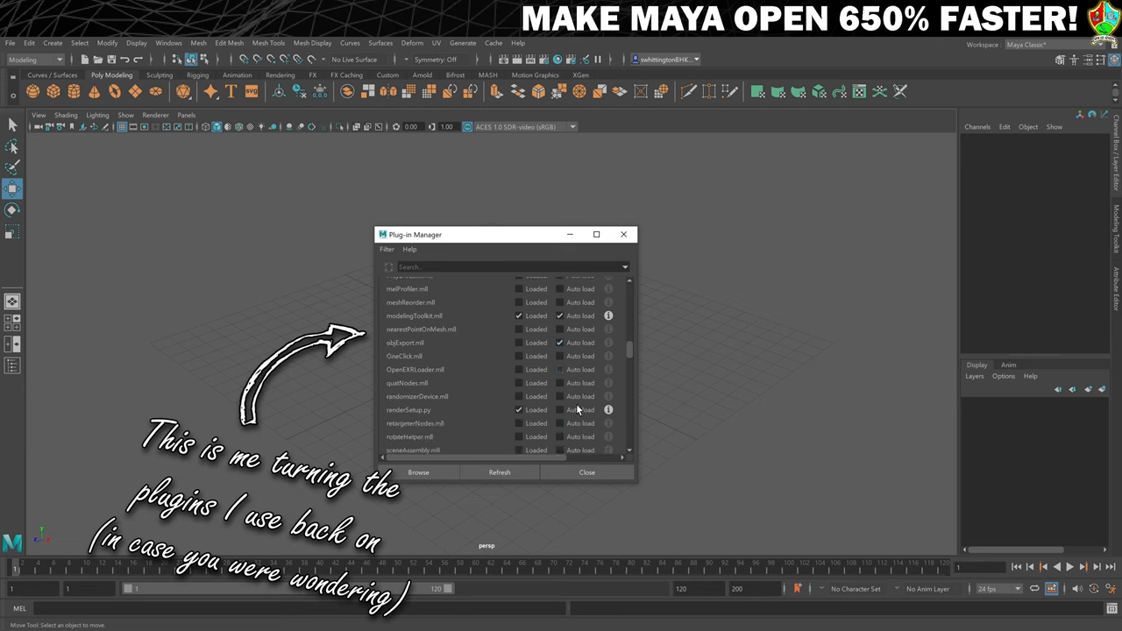
scroll(down, 3)
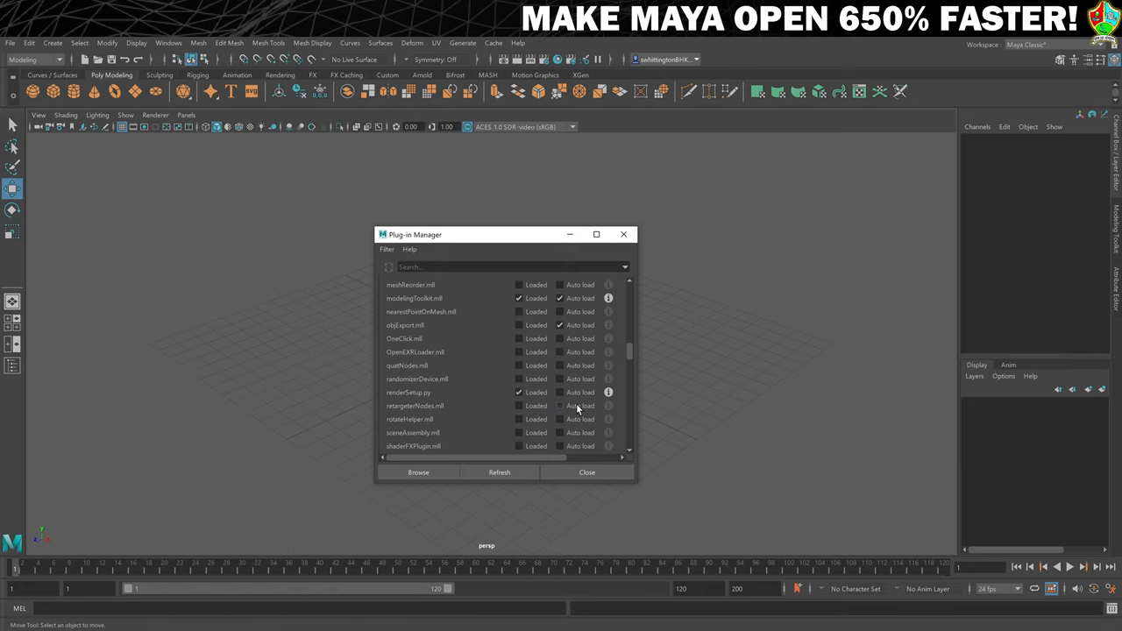
scroll(down, 3)
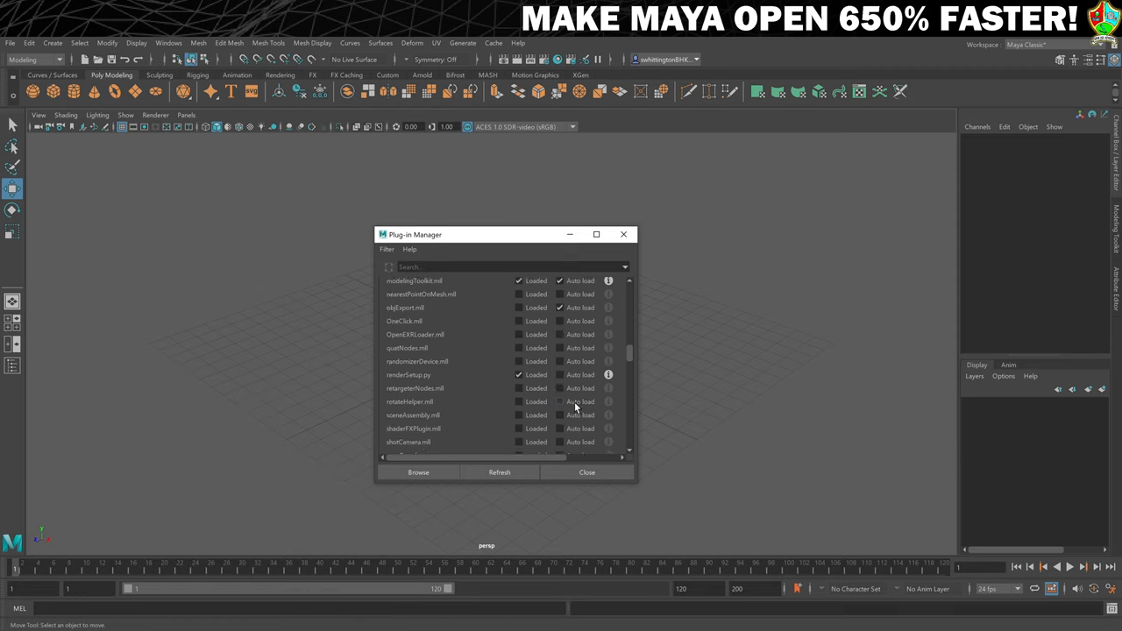
scroll(down, 3)
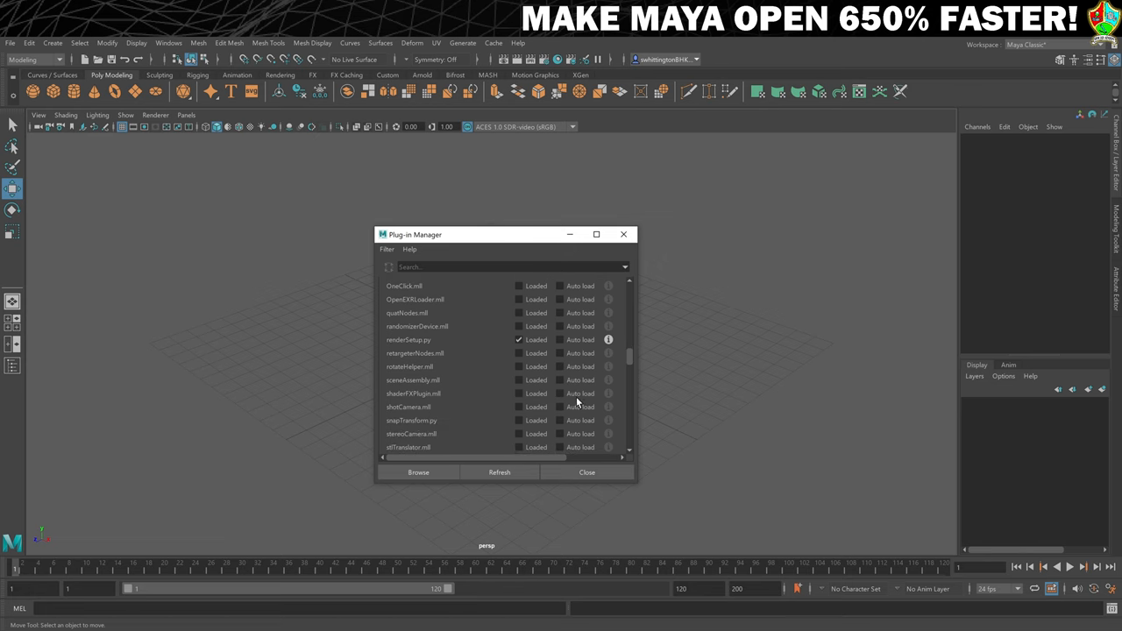